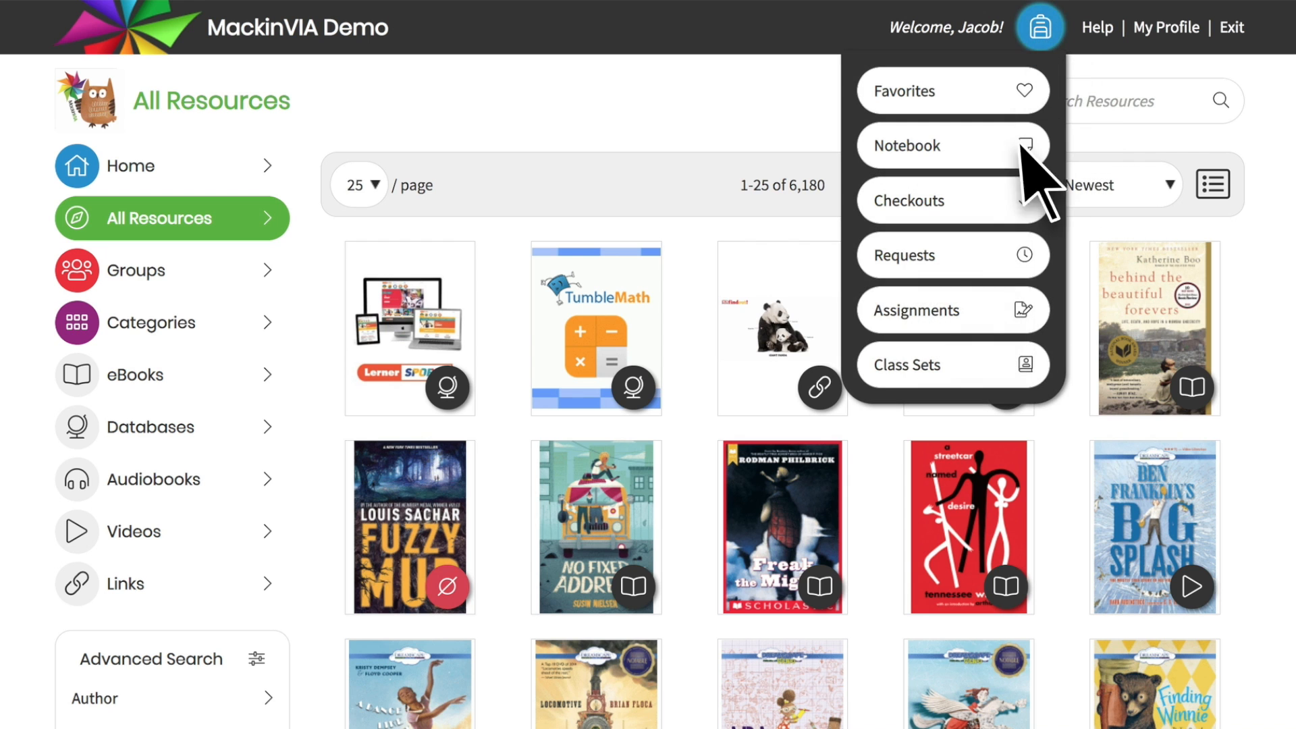
Redeem assignment code WFJ-566 from the Assignments page.
{"action": "left_click", "coordinate": [952, 311]}
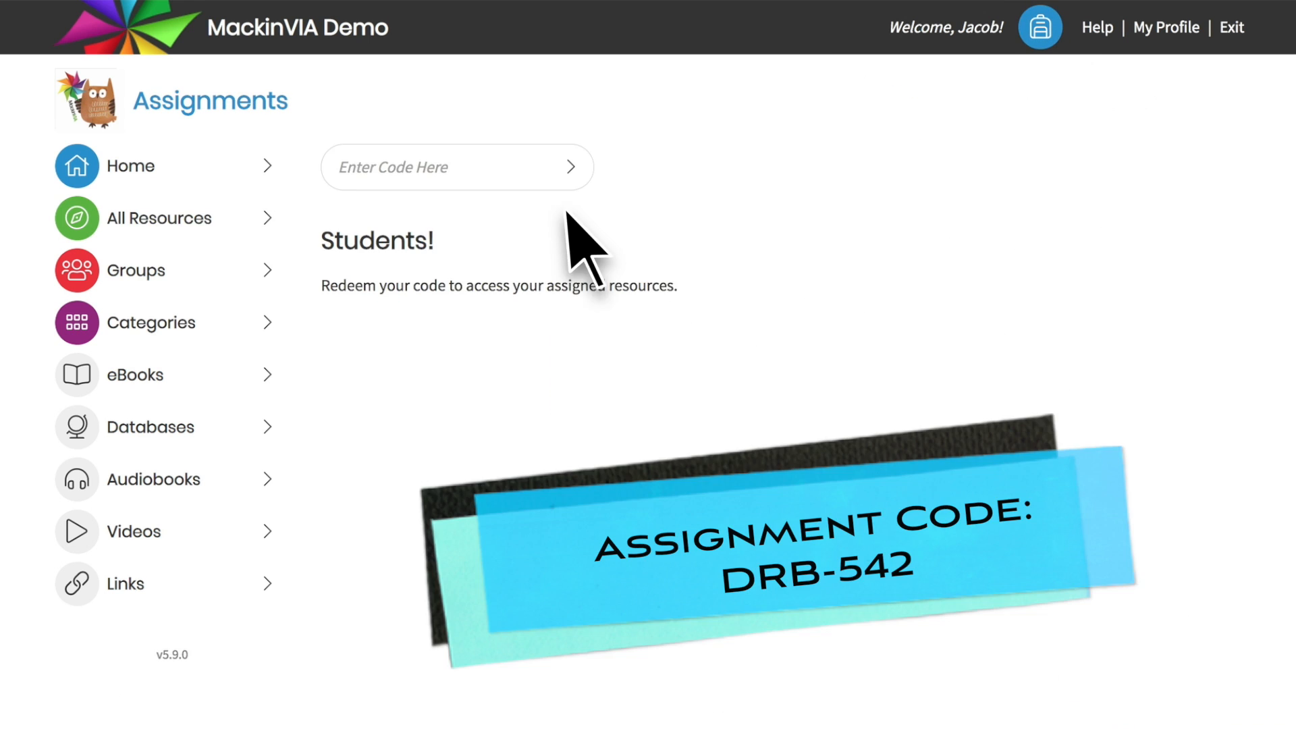
{"action": "type", "text": "wfj"}
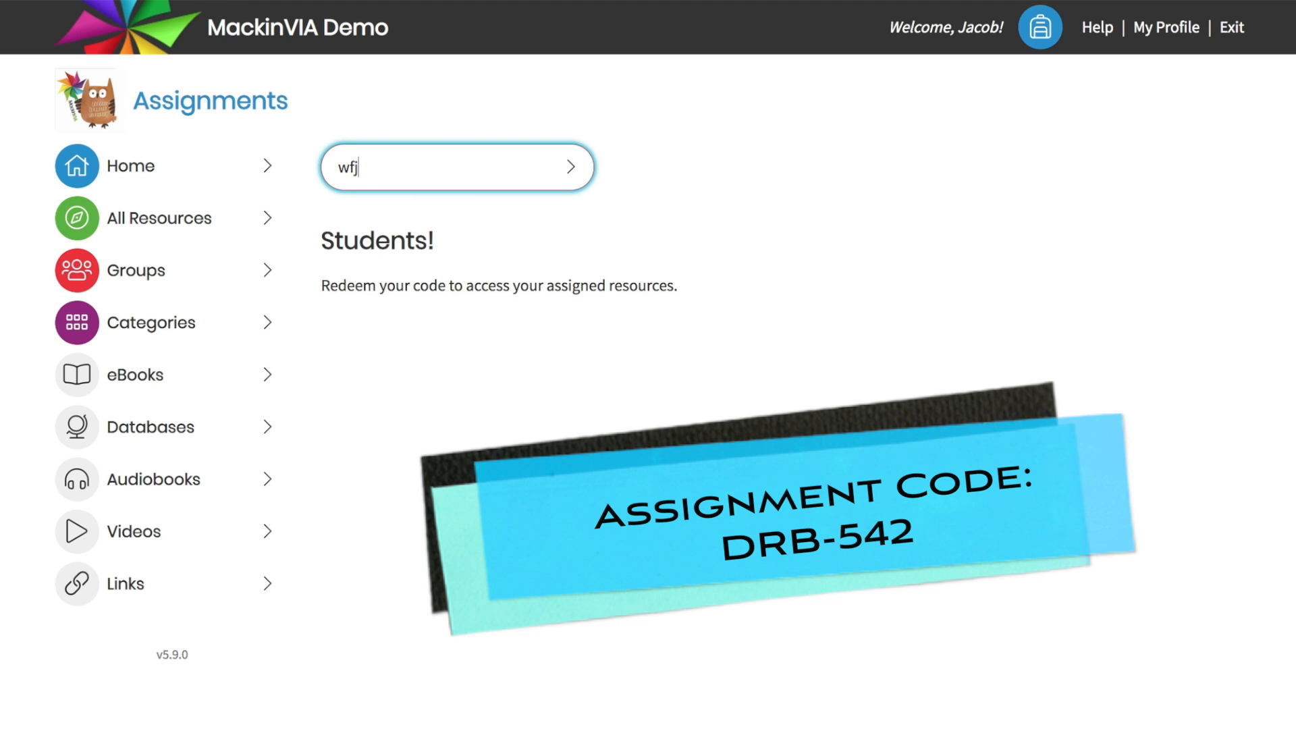
{"action": "type", "text": "566"}
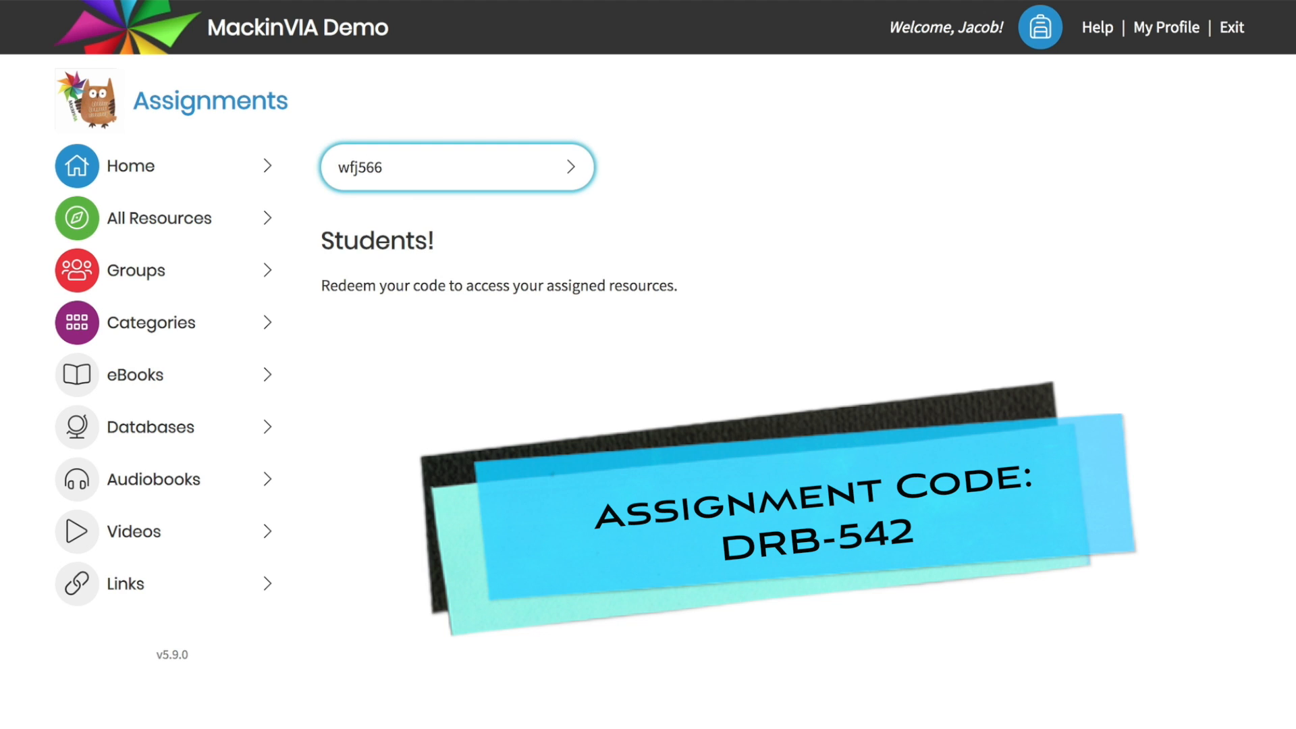
{"action": "left_click", "coordinate": [568, 168]}
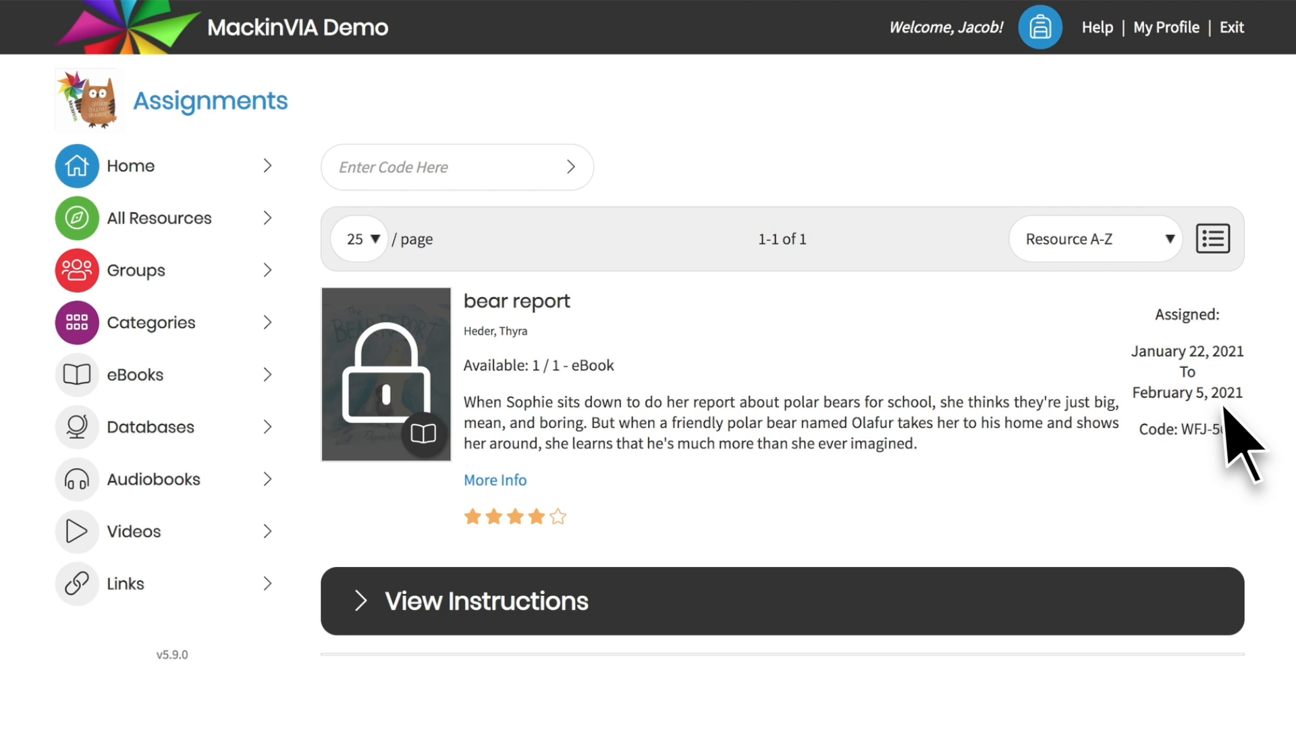
Return to Assignments via the backpack menu so The bear report appears in the list.
{"action": "left_click", "coordinate": [130, 165]}
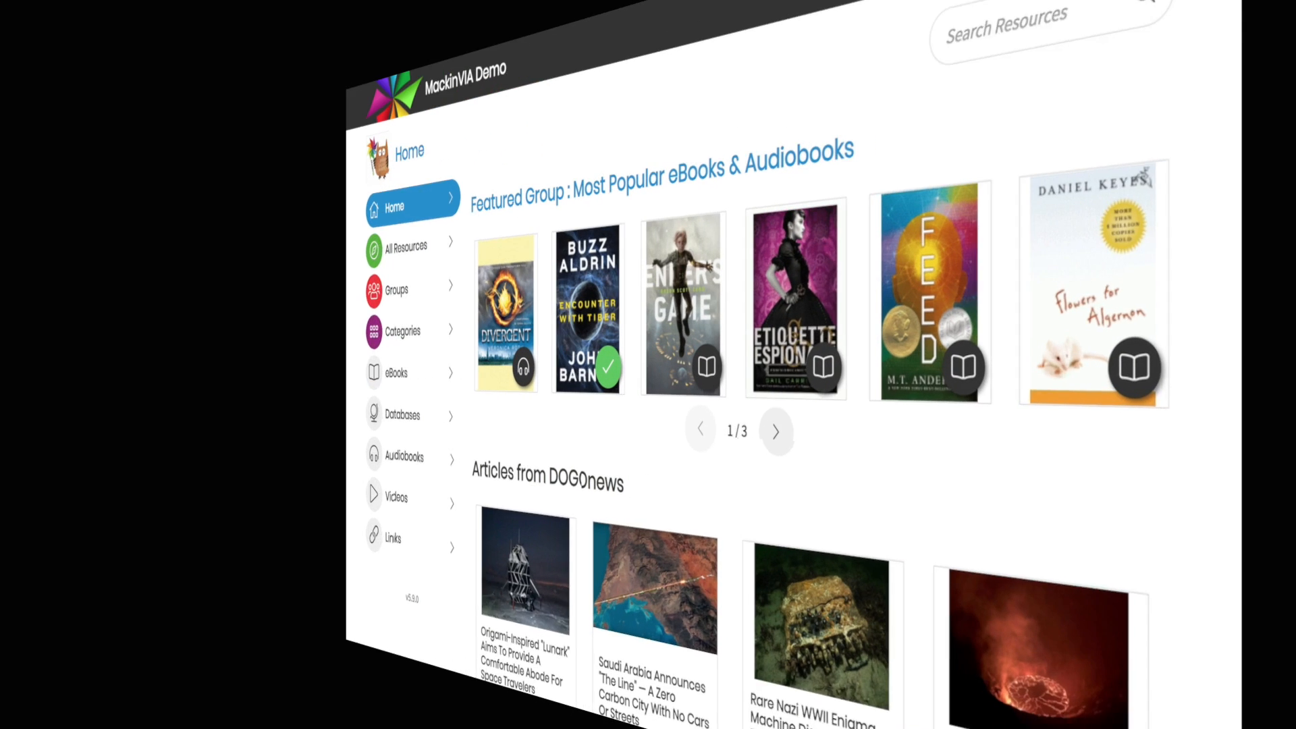
{"action": "left_click", "coordinate": [1040, 27]}
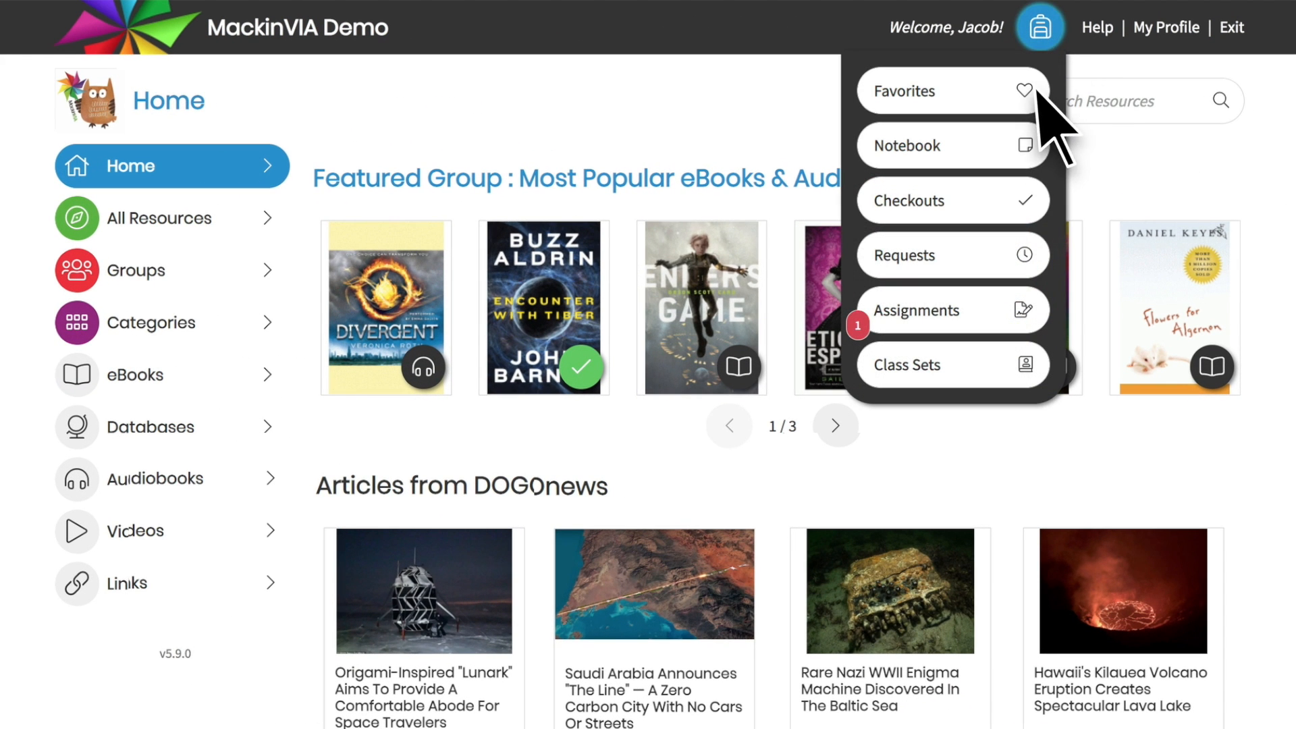
{"action": "left_click", "coordinate": [917, 311]}
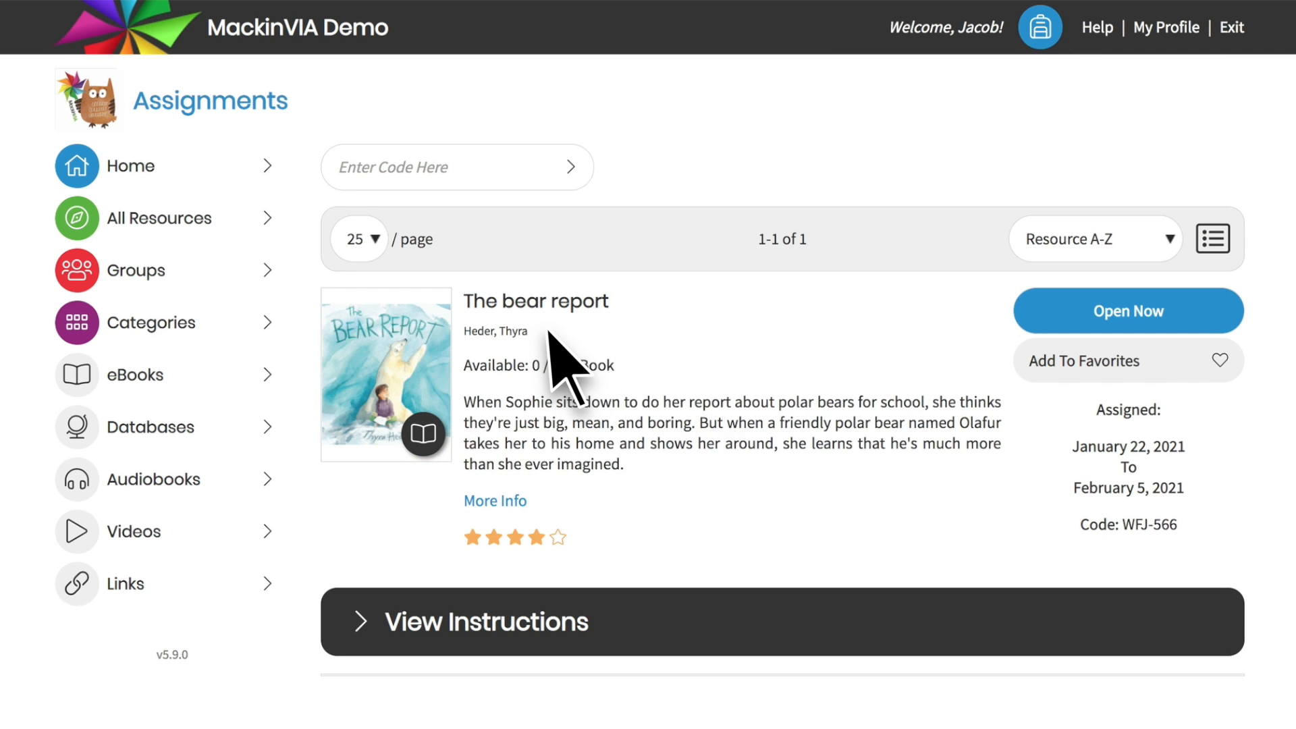
{"action": "mouse_move", "coordinate": [1195, 509]}
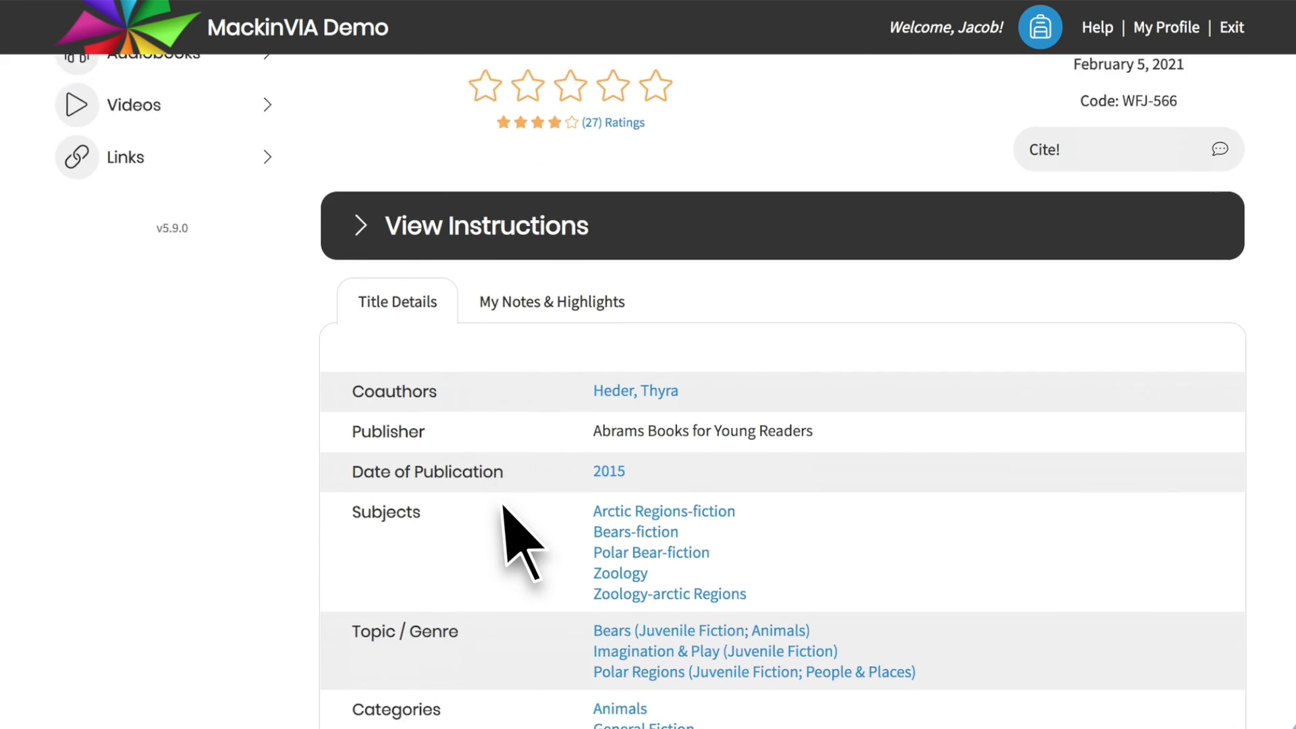
Scroll through The bear report's Title Details showing publisher, subjects and genres.
{"action": "scroll", "scroll_direction": "down", "scroll_amount": 3}
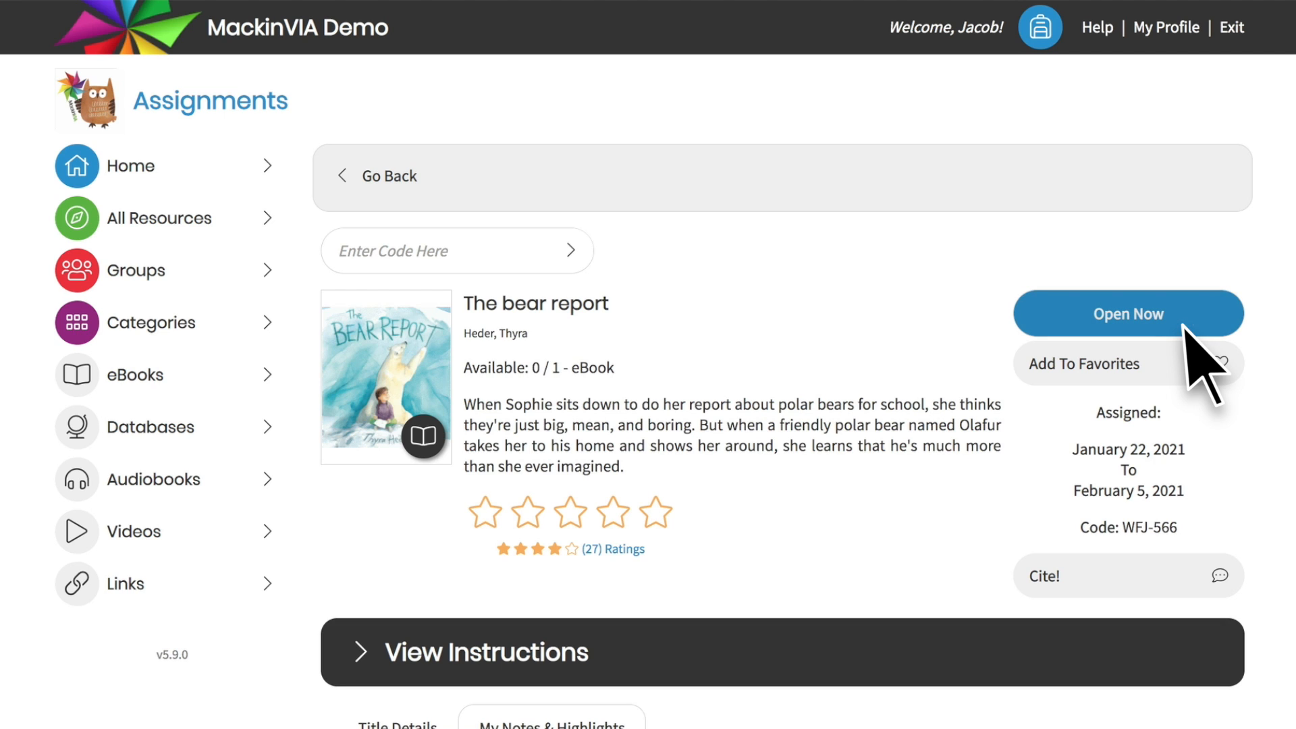
{"action": "mouse_move", "coordinate": [798, 533]}
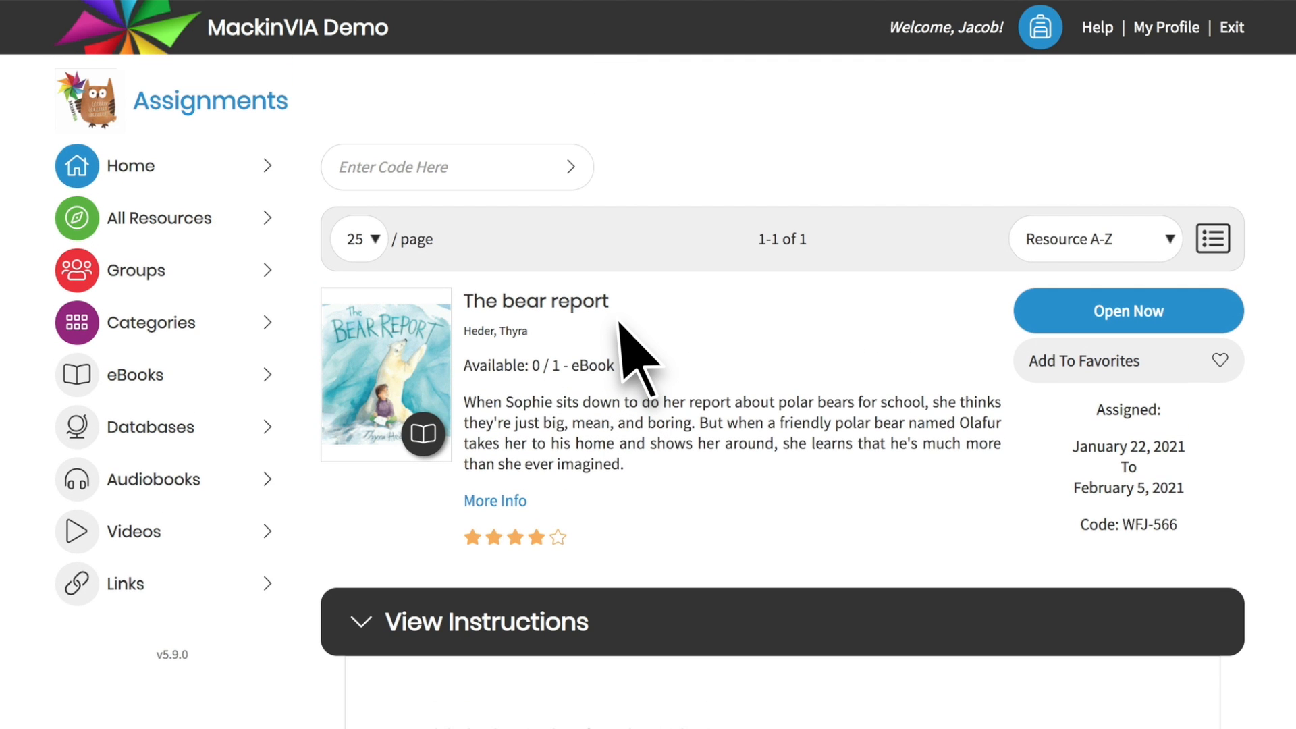
{"action": "mouse_move", "coordinate": [1207, 487]}
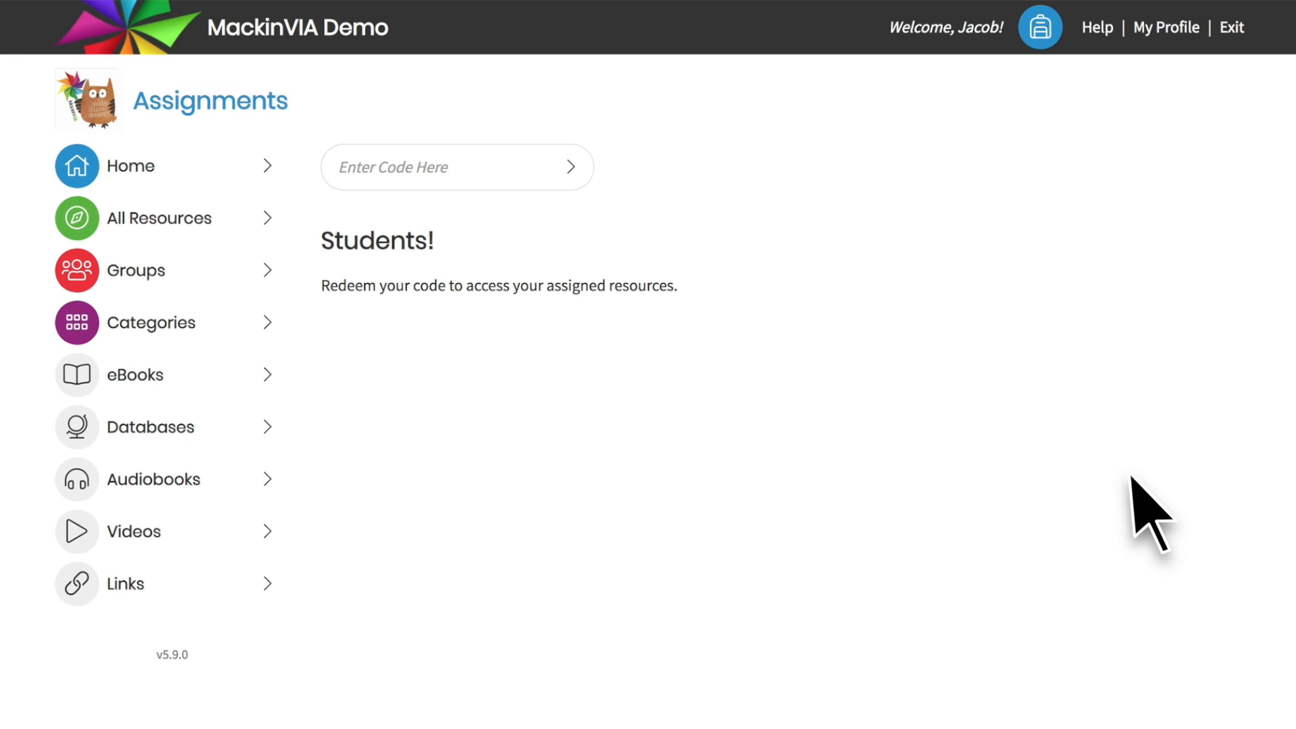
{"action": "mouse_move", "coordinate": [545, 363]}
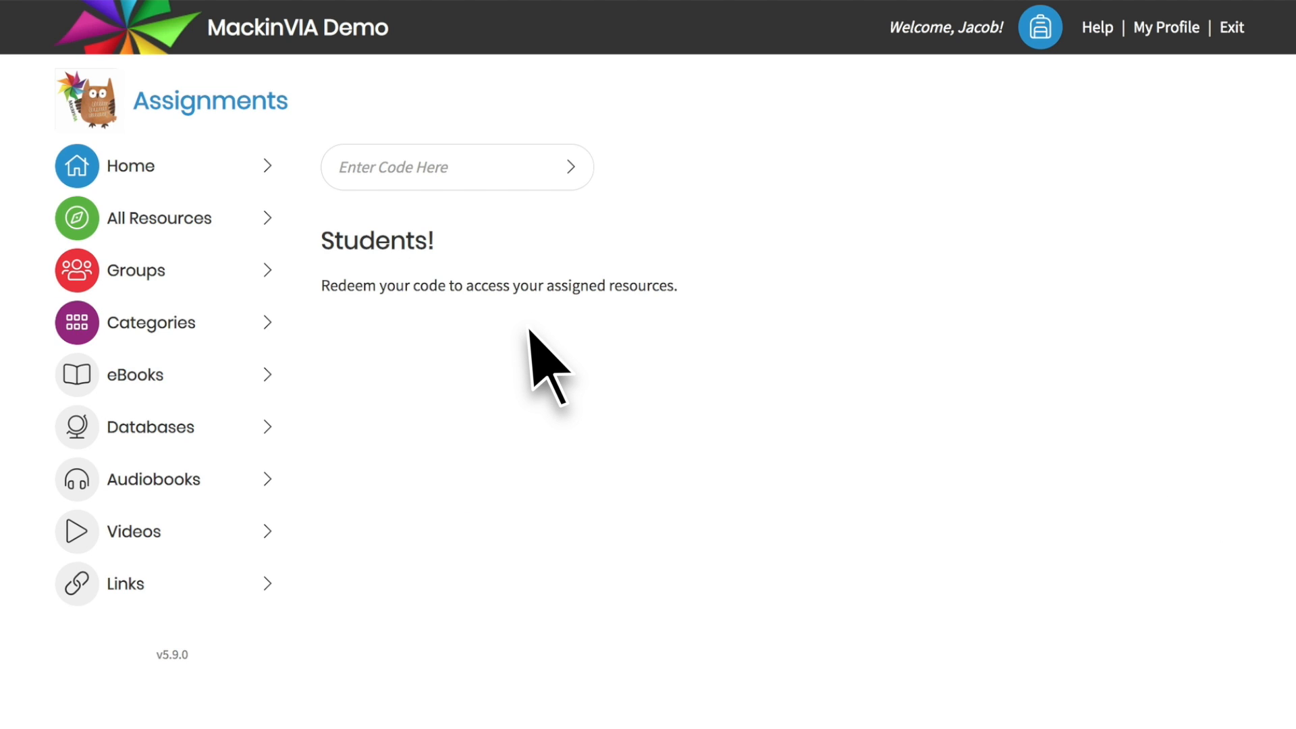